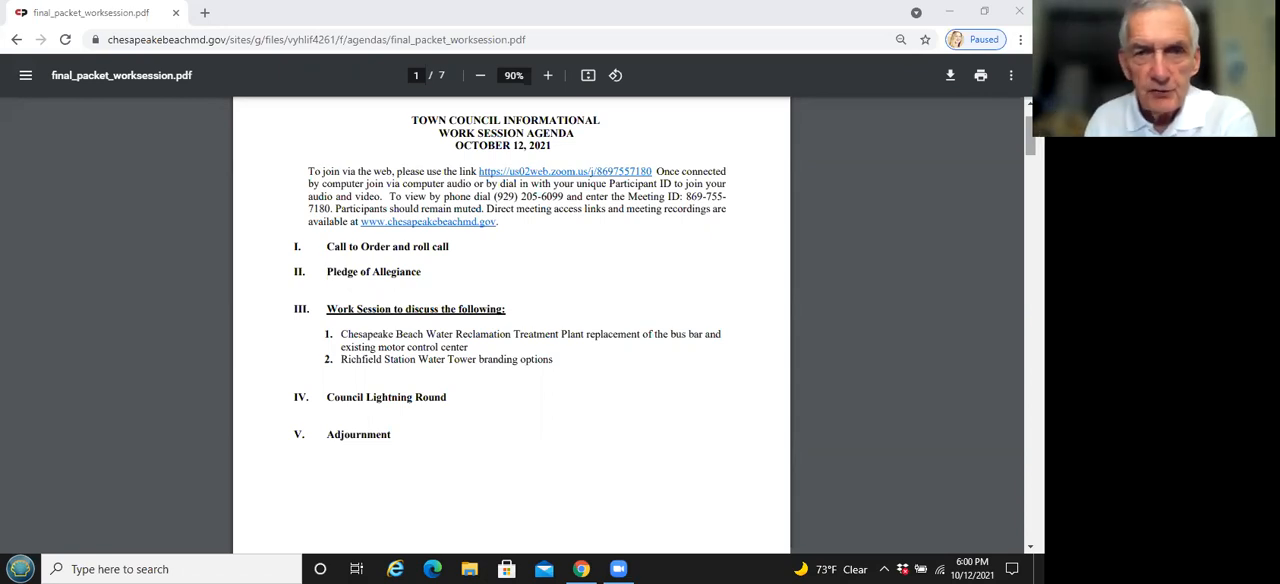
- Scroll to page 2's bus bar replacement memo and zoom out to 80%
scroll(down, 3)
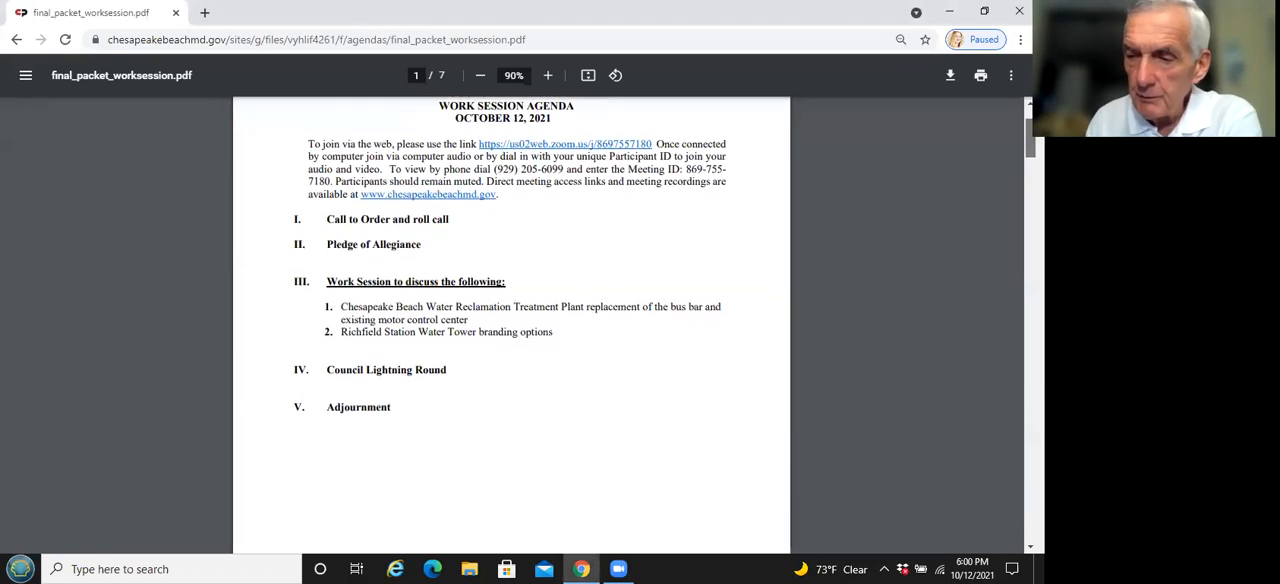
scroll(down, 3)
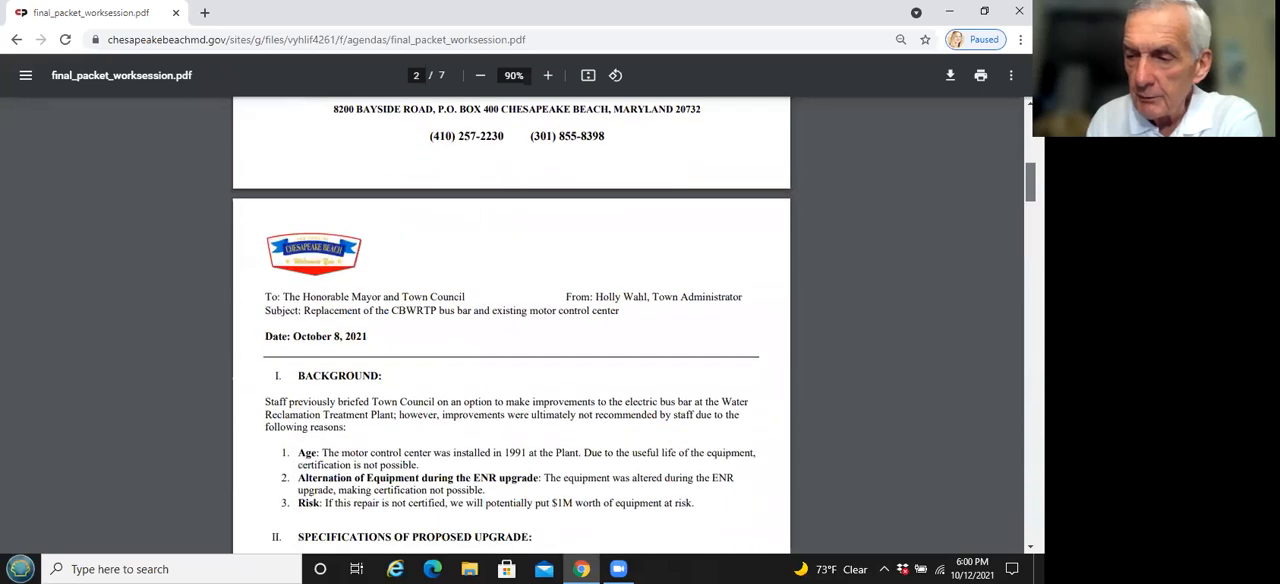
scroll(down, 3)
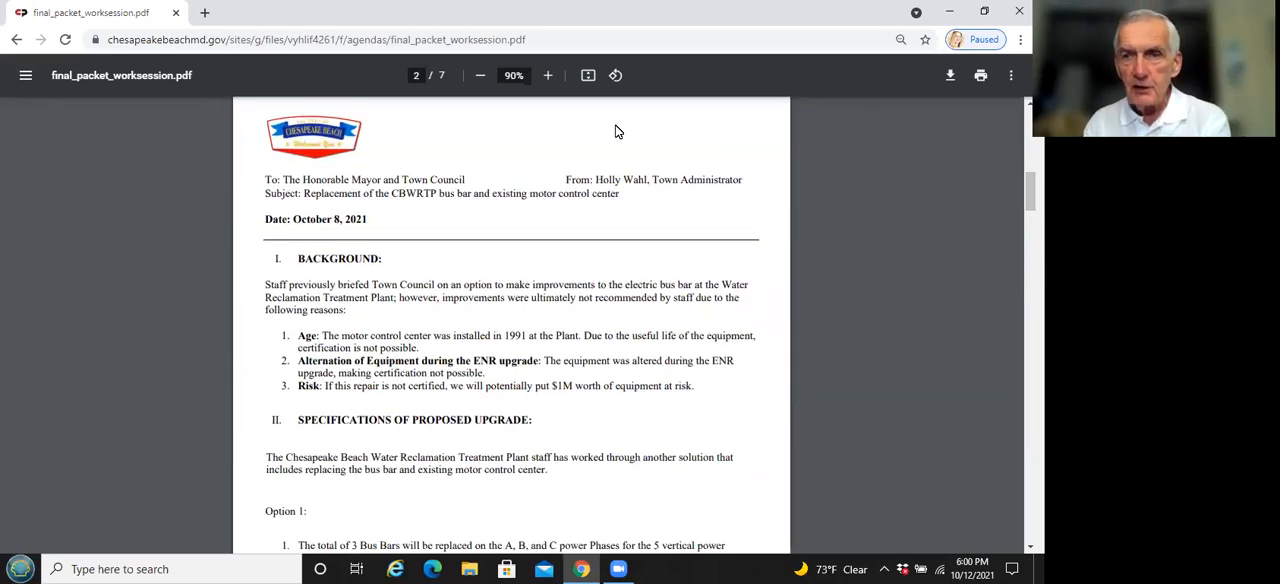
click(480, 76)
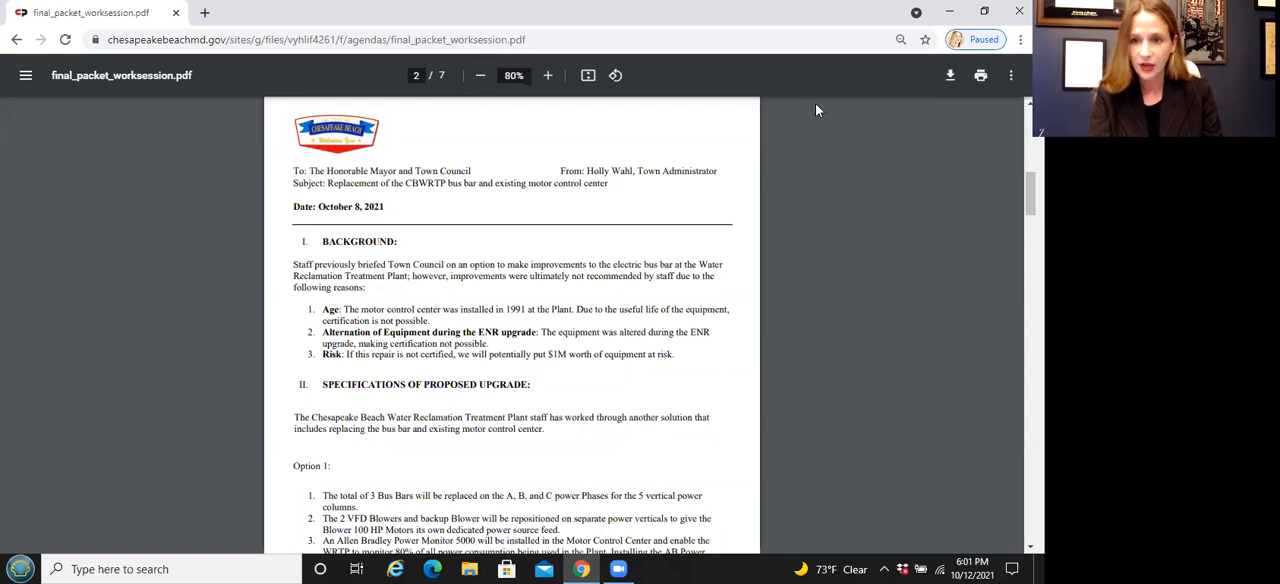
- Scroll down toward page 3, then back up to recheck the end of page 2
scroll(down, 3)
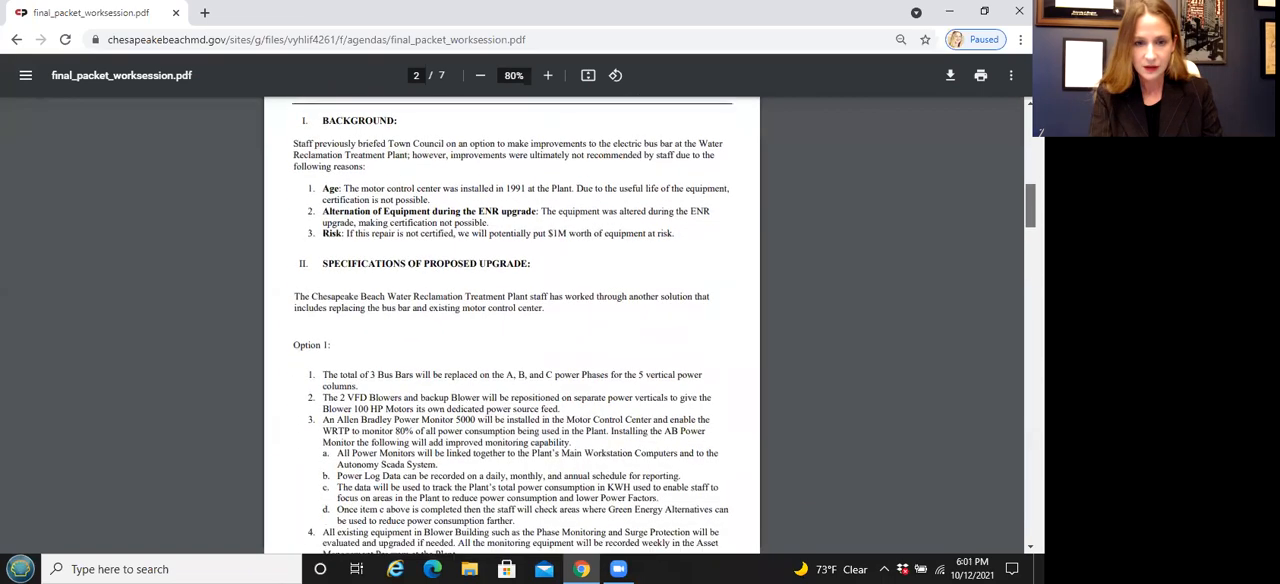
scroll(down, 3)
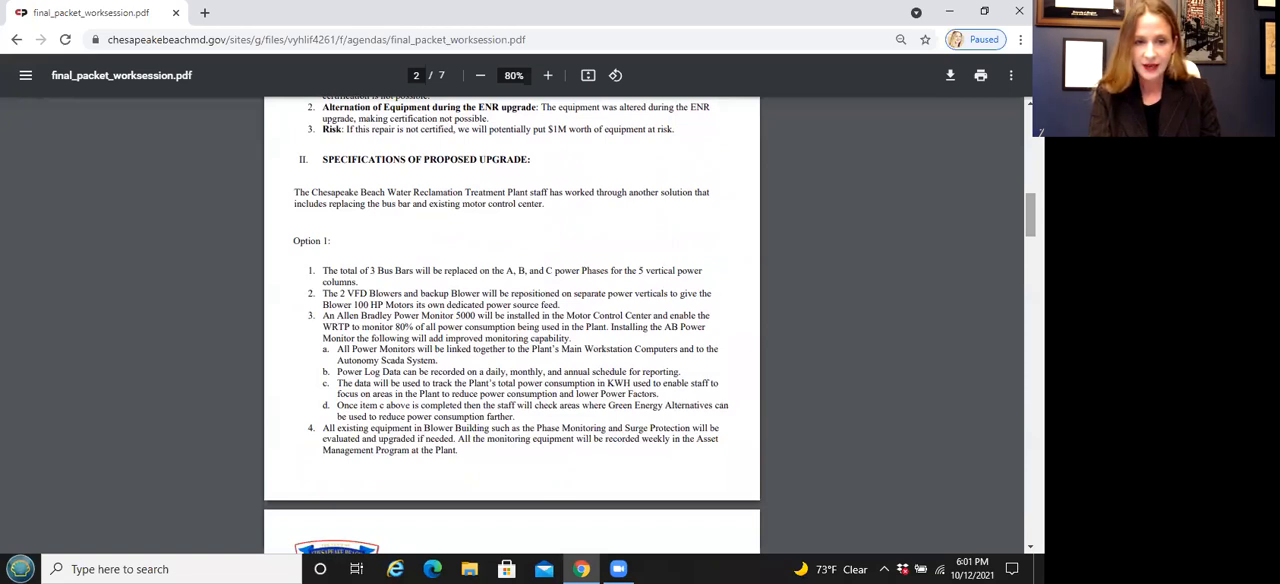
scroll(down, 3)
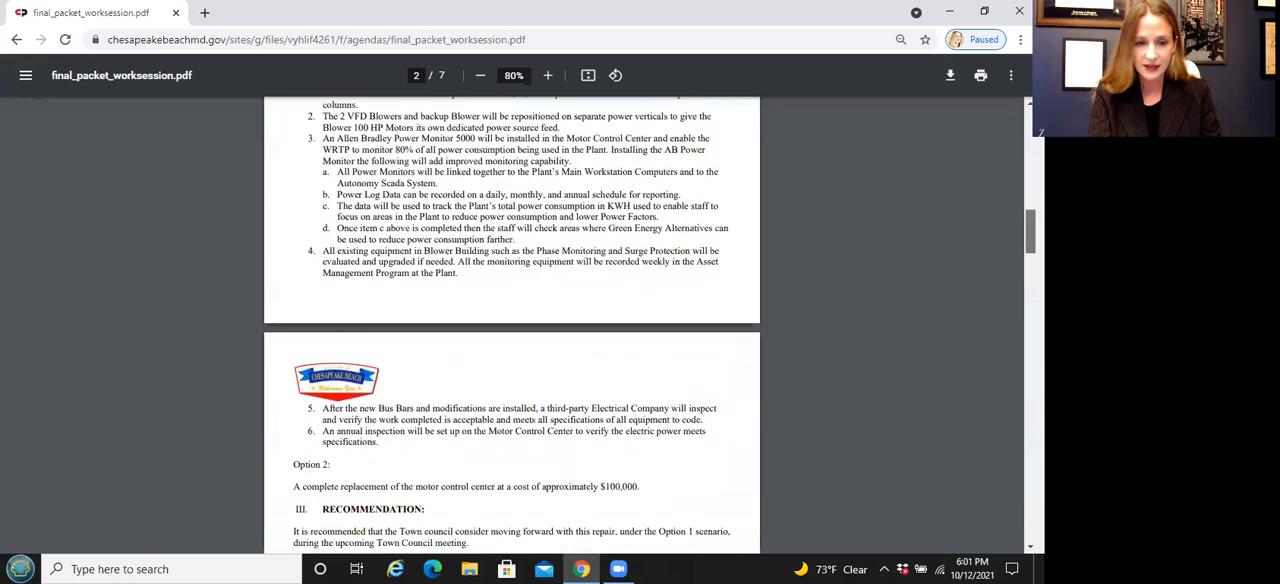
scroll(down, 3)
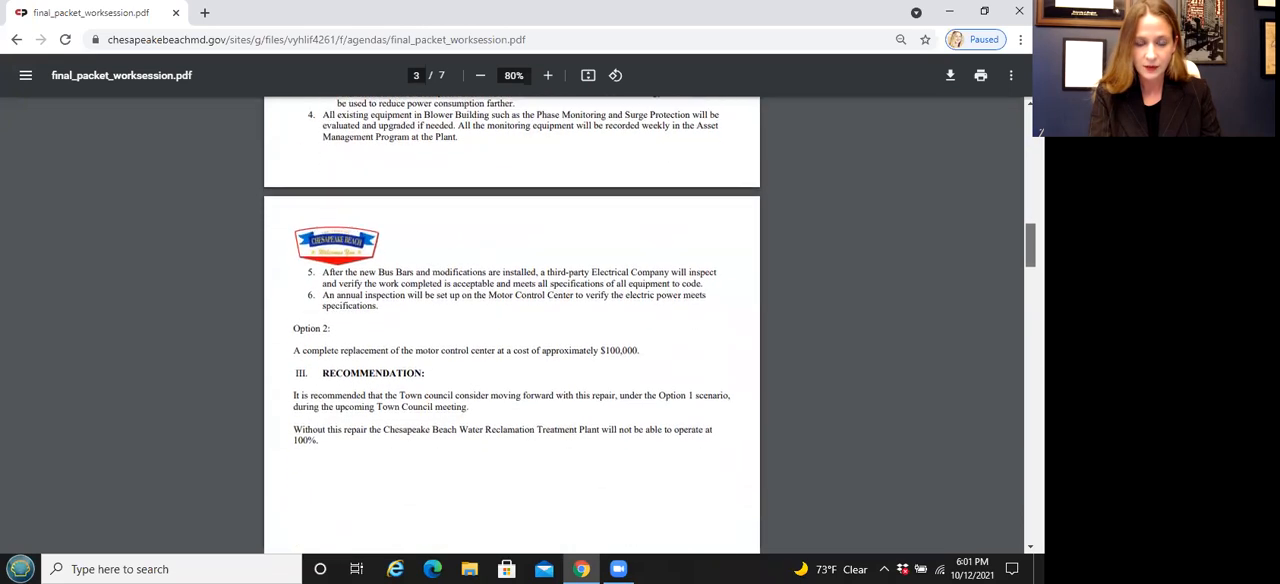
scroll(up, 3)
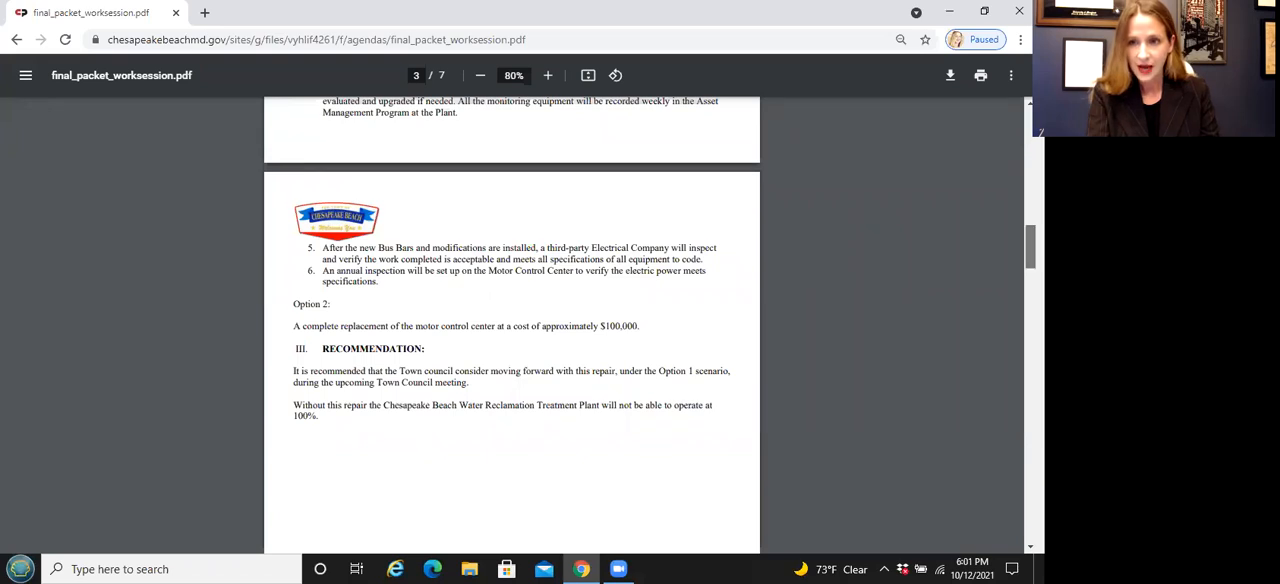
scroll(up, 3)
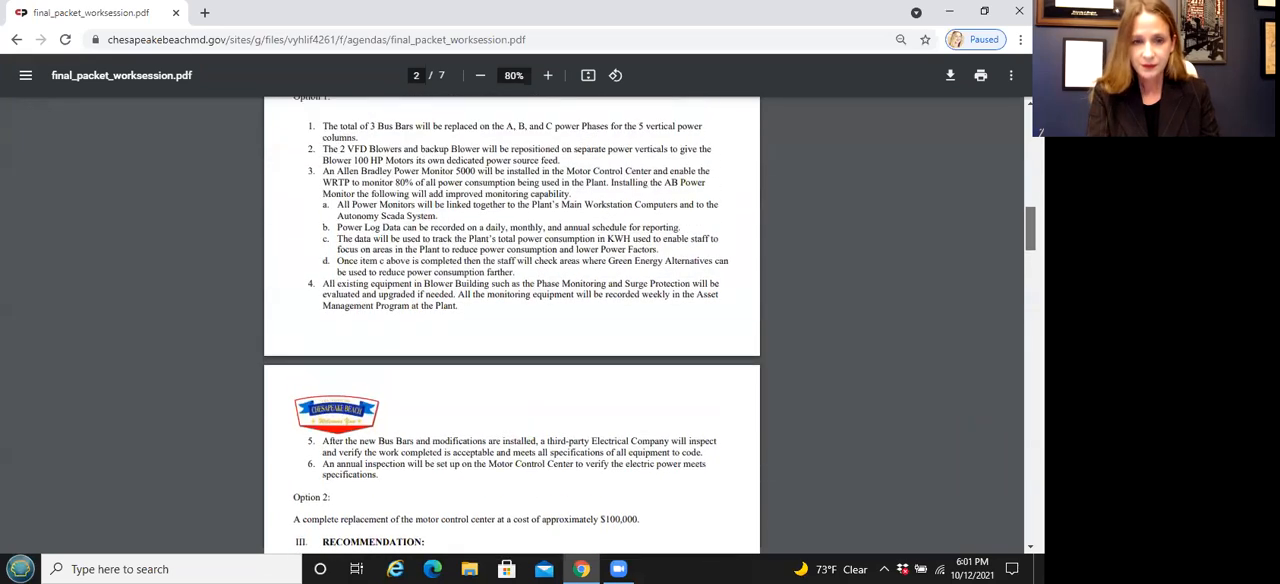
scroll(up, 3)
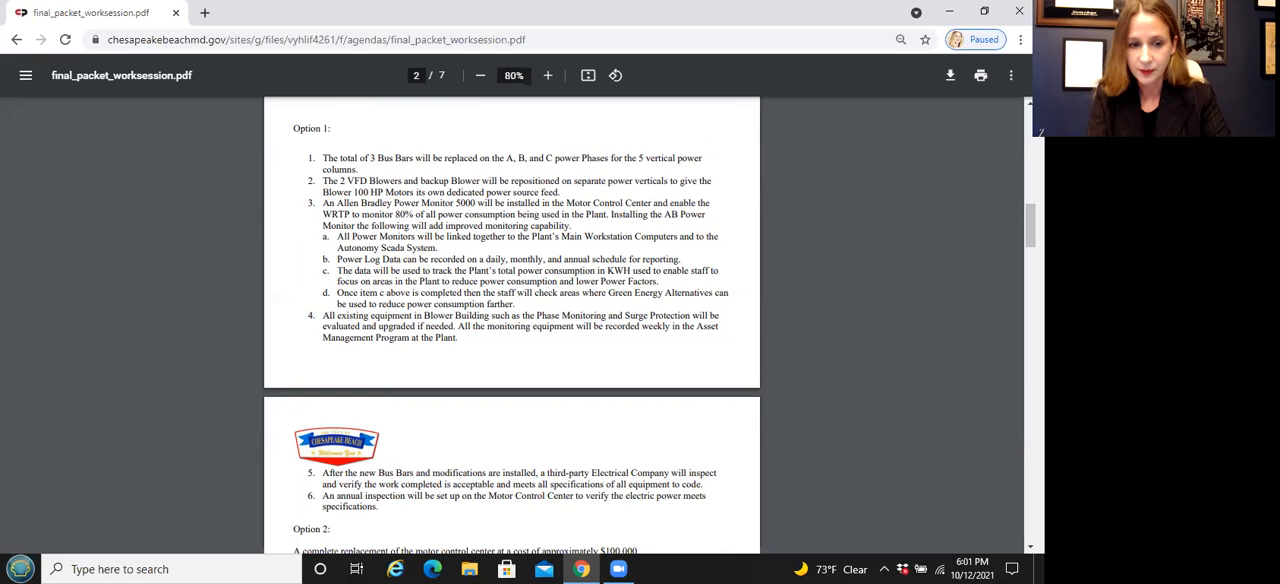
- Scroll down to page 3's recommendation to proceed with Option 1
scroll(down, 3)
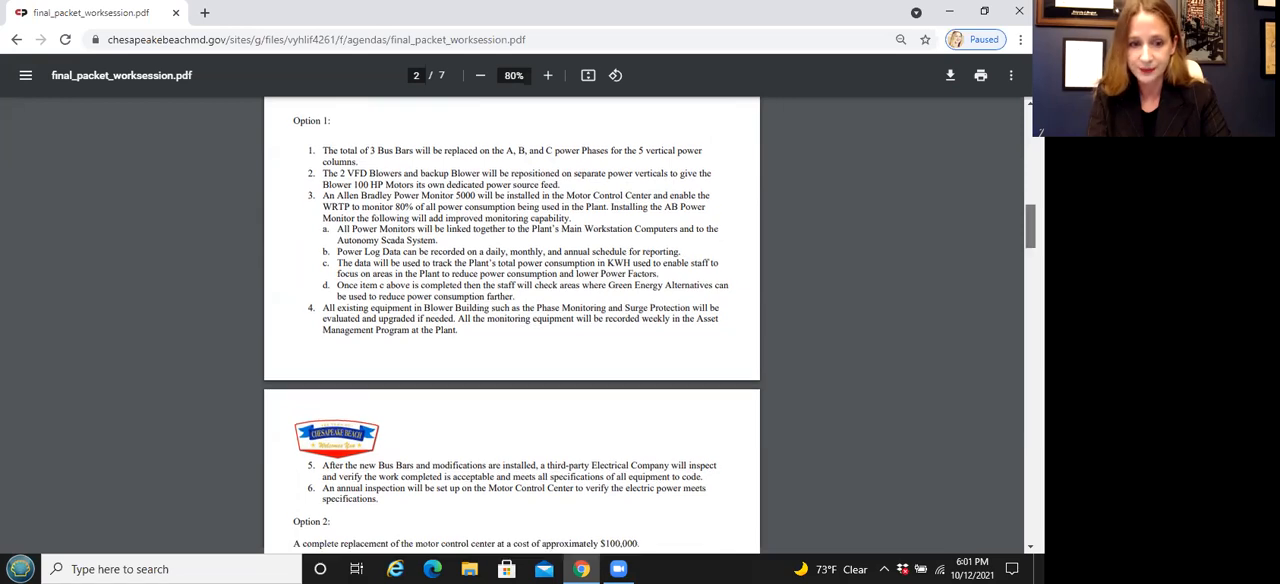
scroll(down, 3)
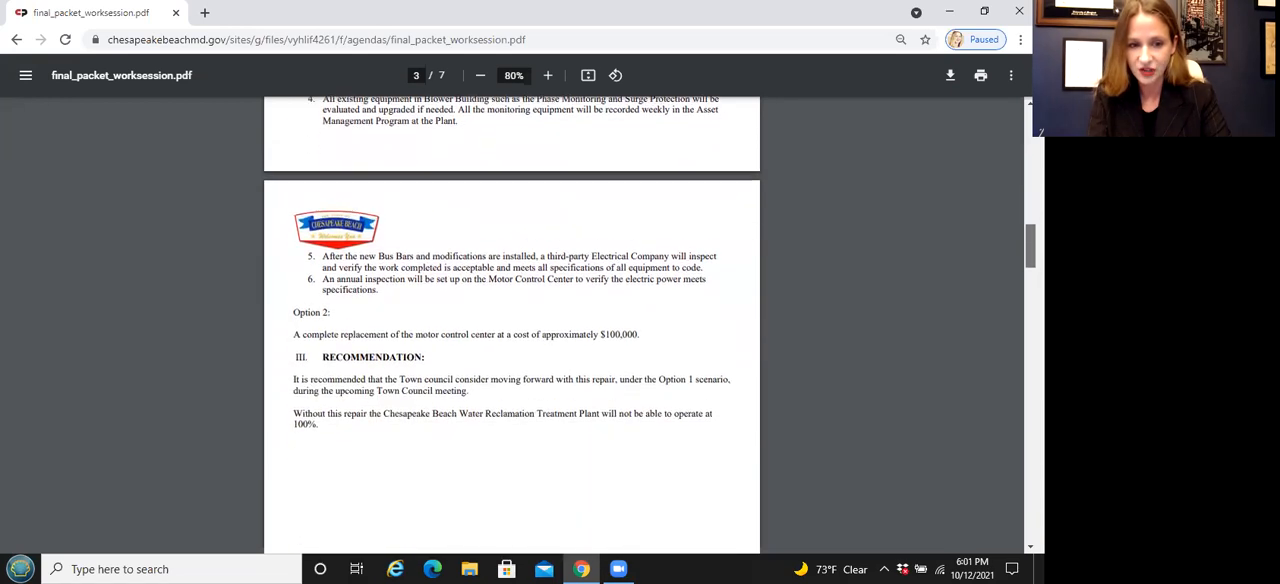
scroll(down, 3)
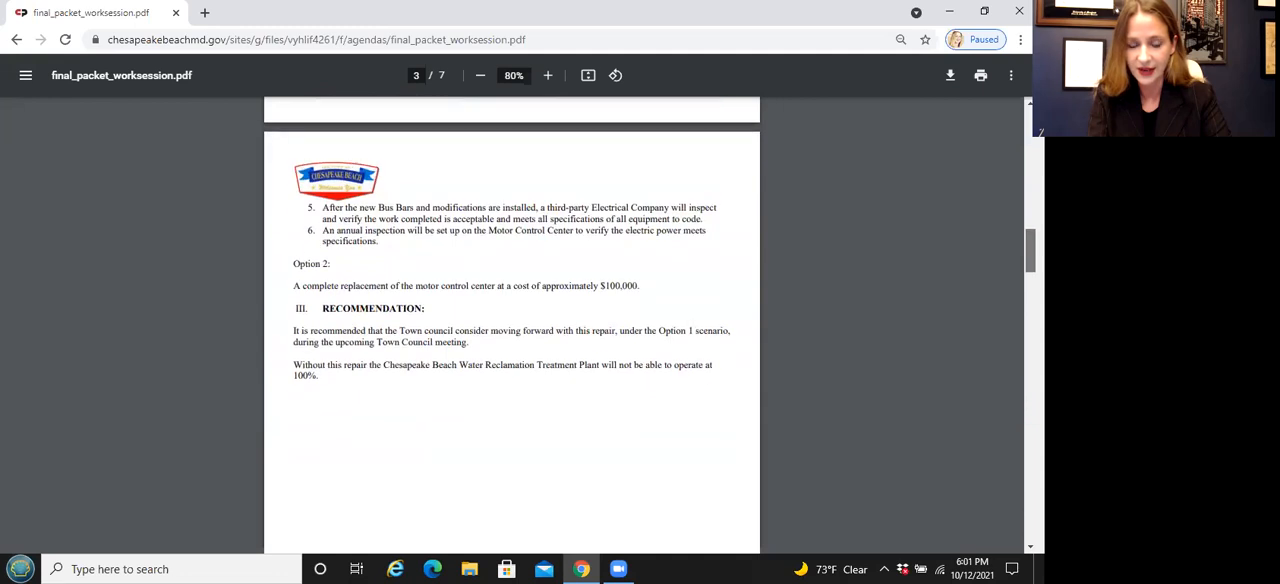
scroll(down, 3)
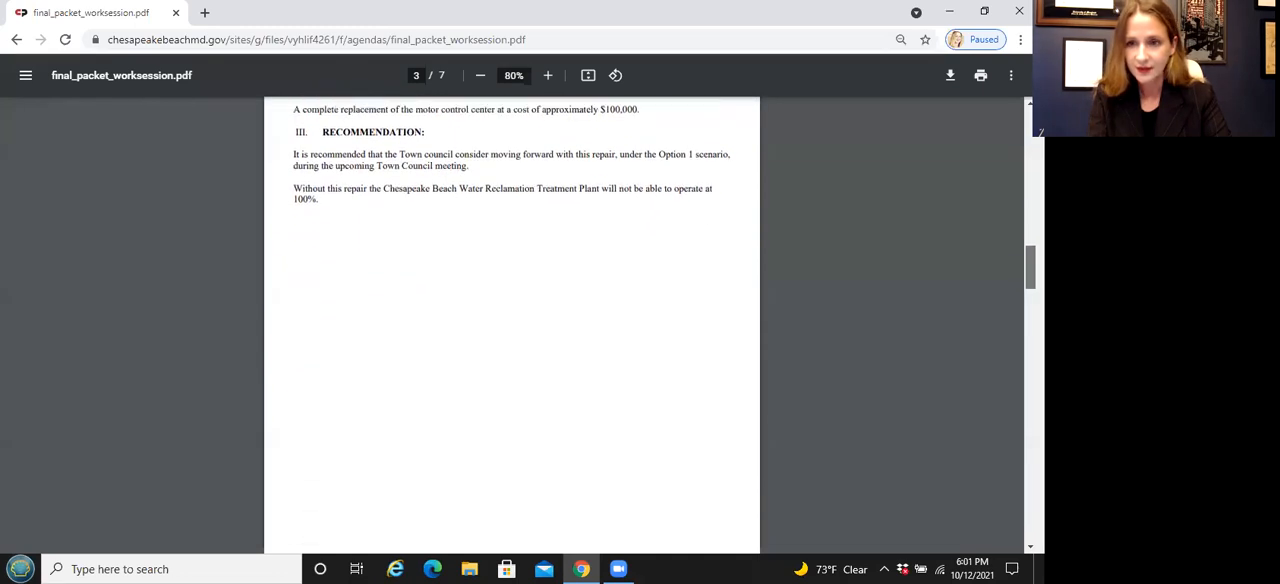
- Scroll to page 4's Bailey & Shipp Electric $30,000 MCC bus repair estimate
scroll(down, 3)
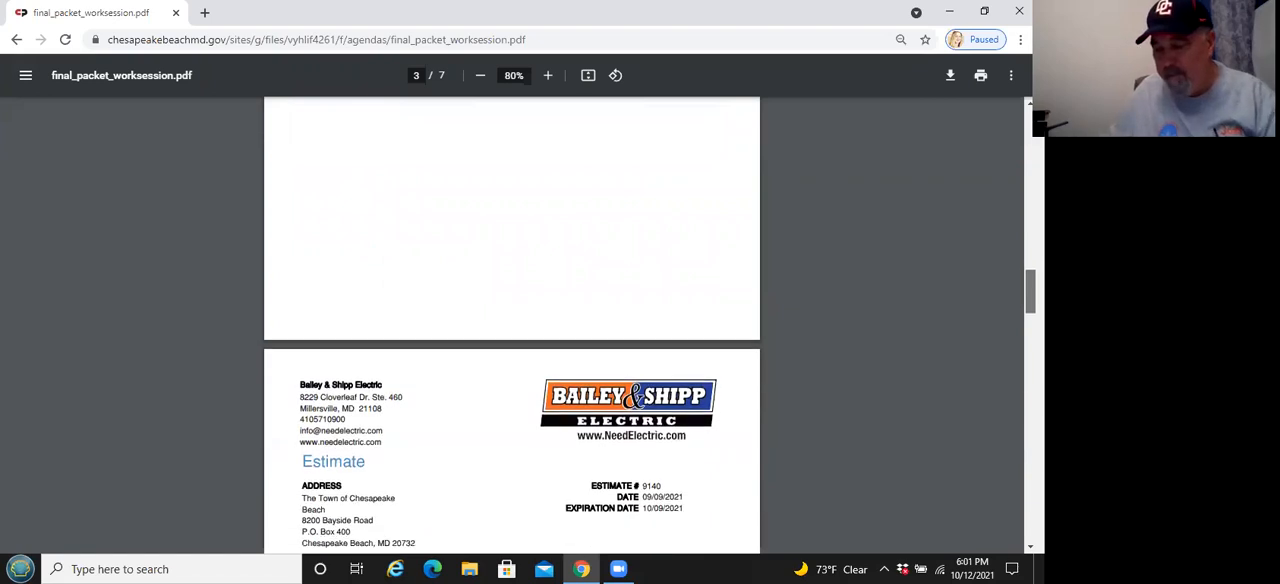
scroll(down, 3)
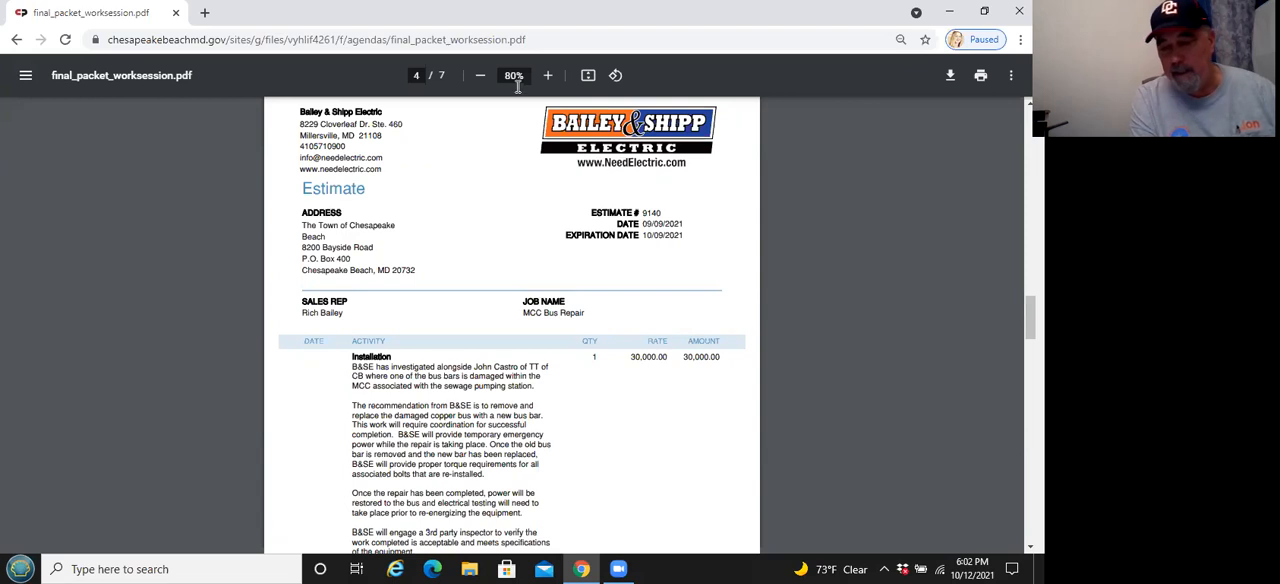
- Zoom out from 80% to 67% so more estimate line items fit on screen
click(480, 76)
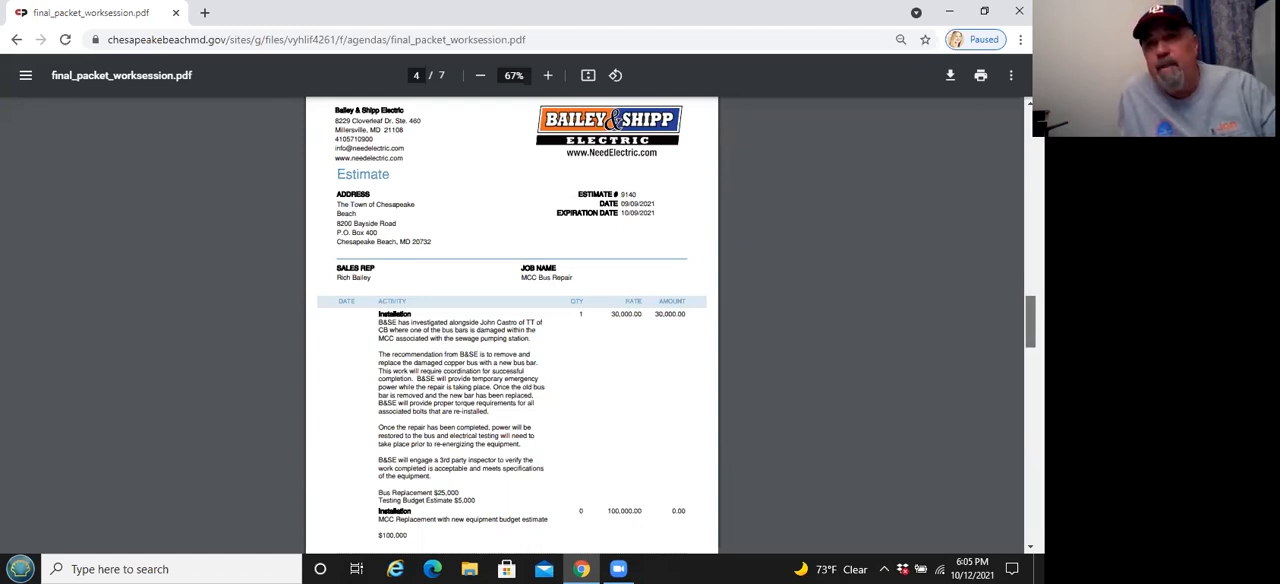
- Scroll down page 4 to the estimate's $30,000.00 TOTAL line
scroll(down, 3)
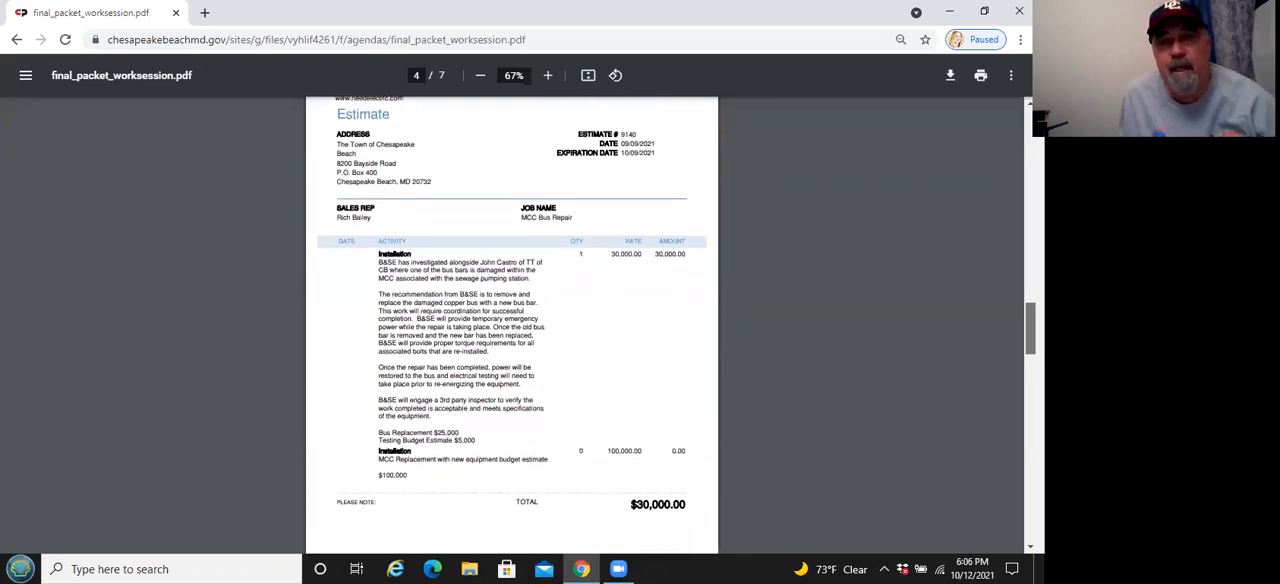
scroll(down, 3)
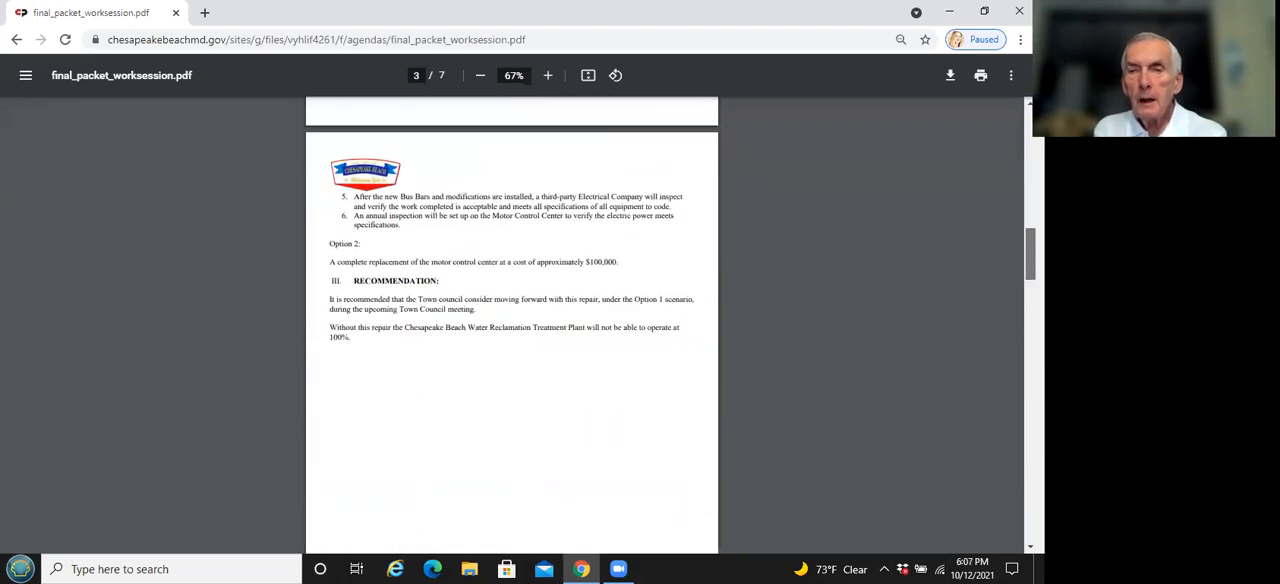
- Scroll to page 2's Option 1 repair list and zoom in from 67% to 75%
scroll(up, 3)
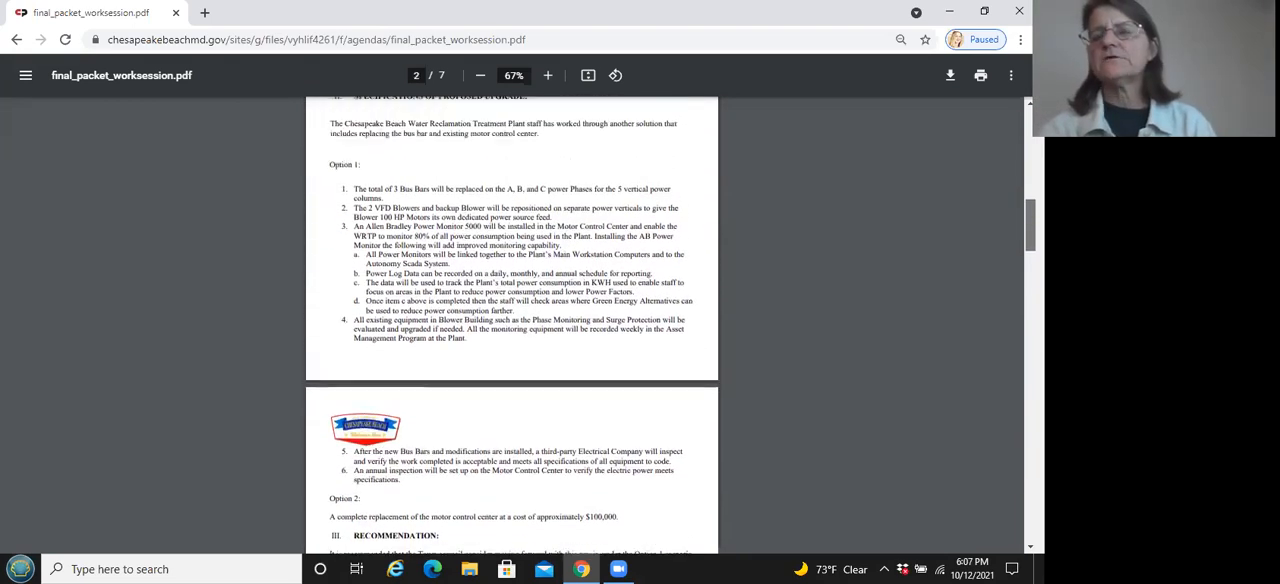
scroll(down, 3)
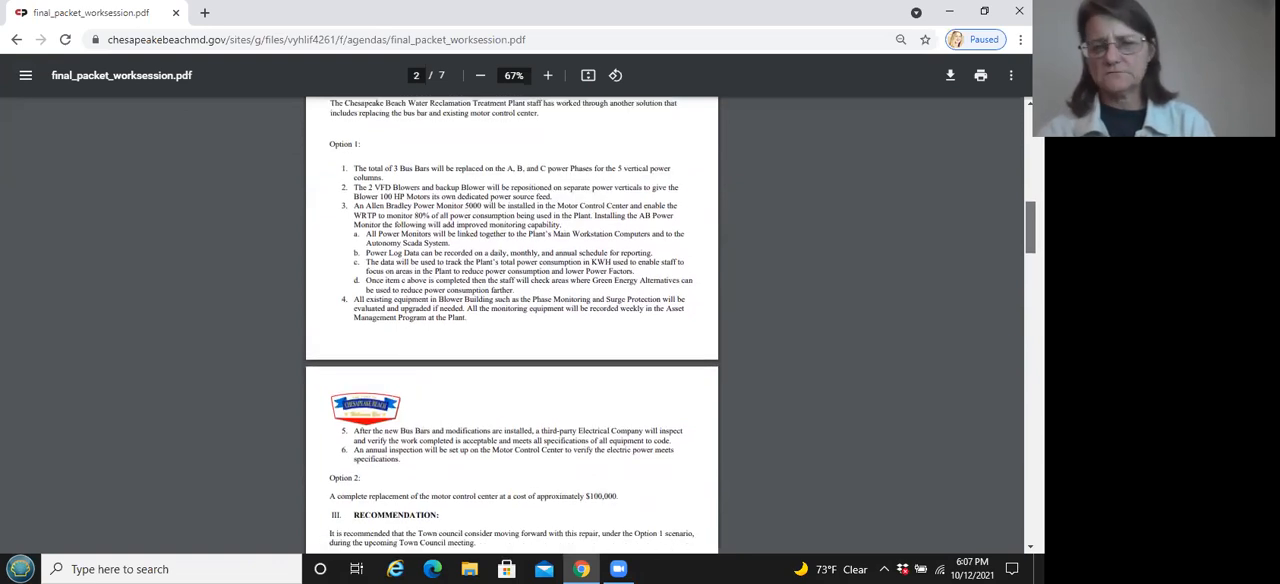
scroll(down, 3)
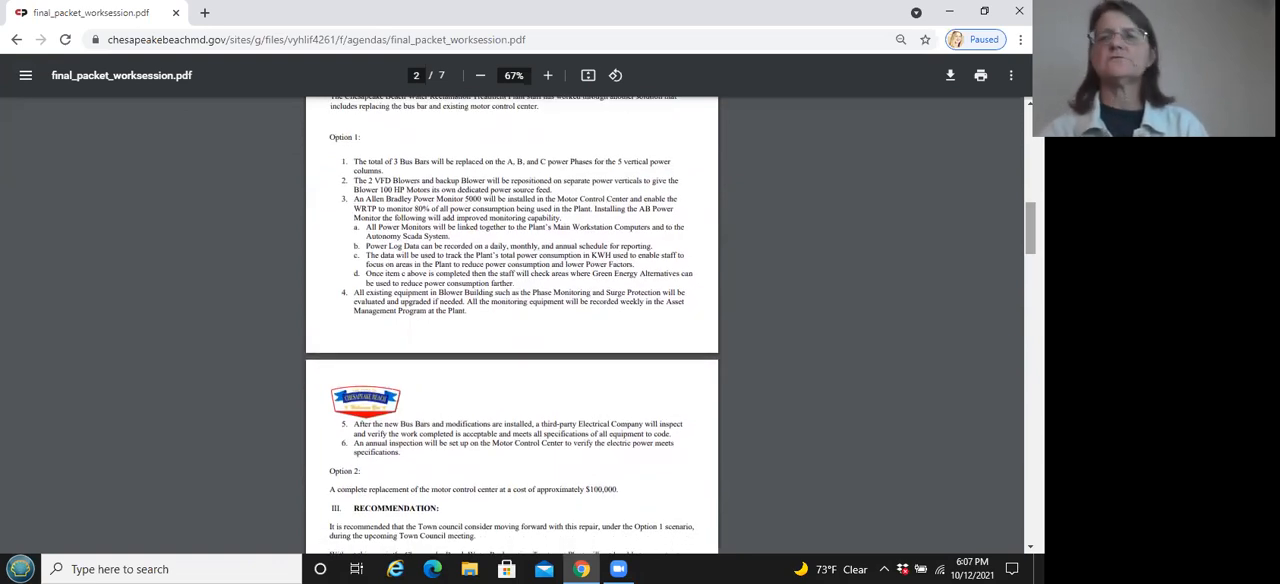
click(548, 76)
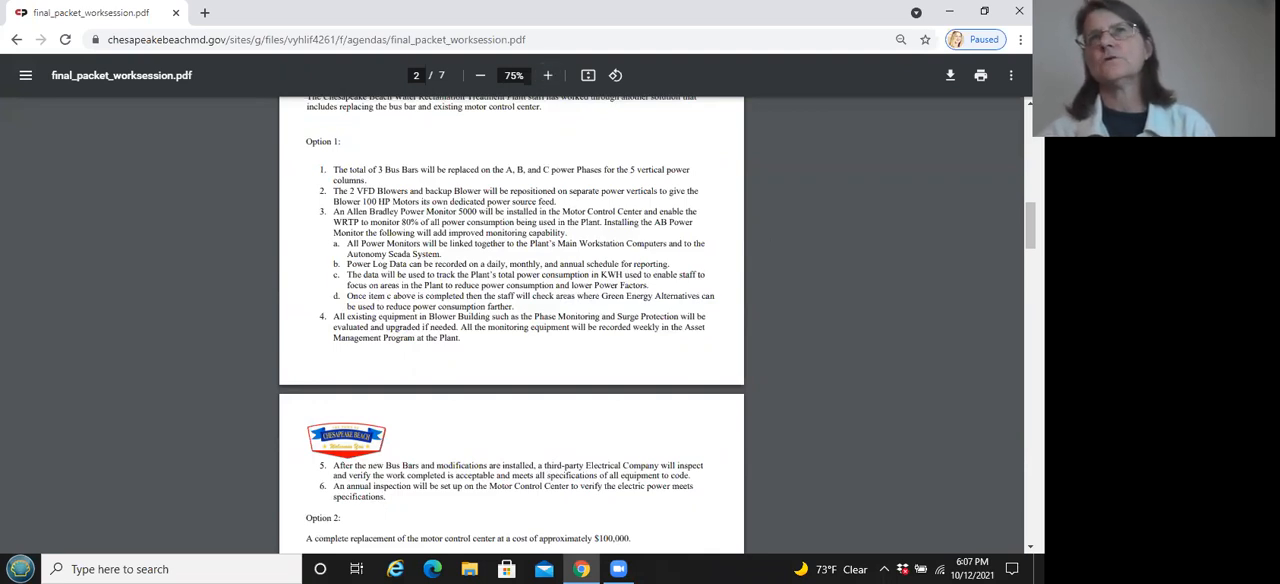
scroll(down, 3)
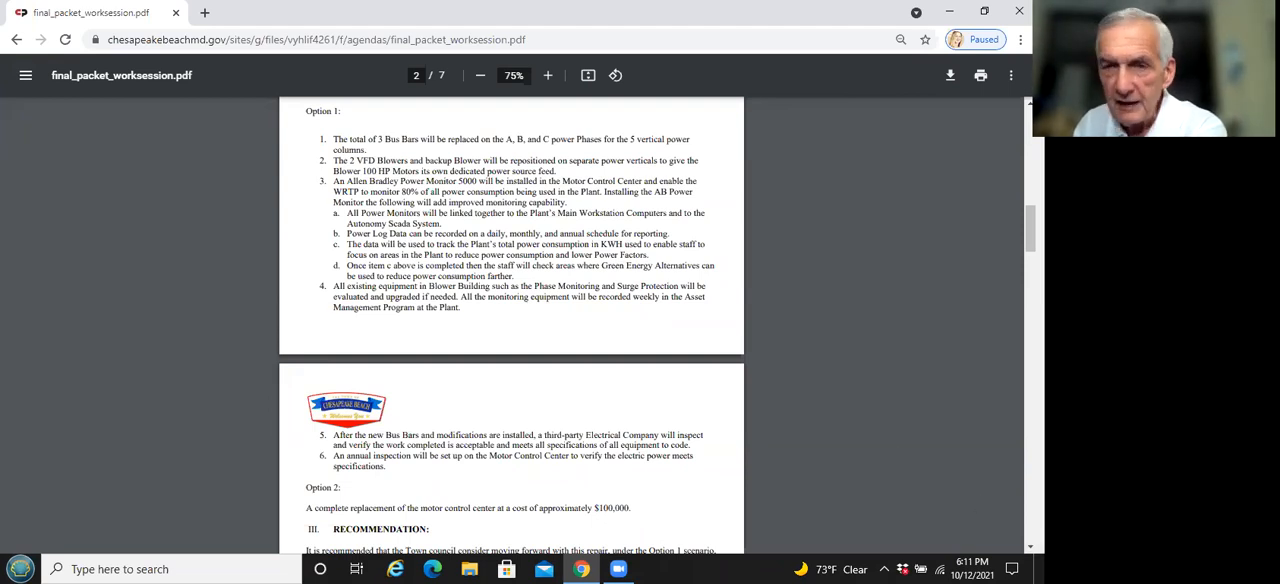
- Scroll past the recommendation to page 4's Bailey & Shipp Electric estimate
scroll(down, 3)
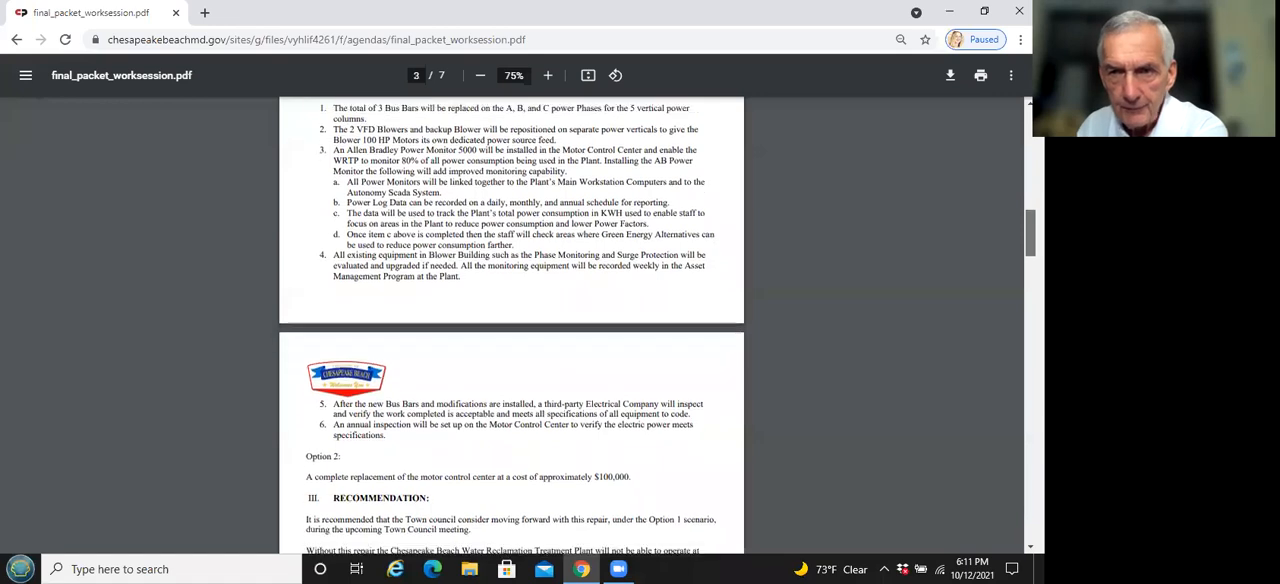
scroll(down, 3)
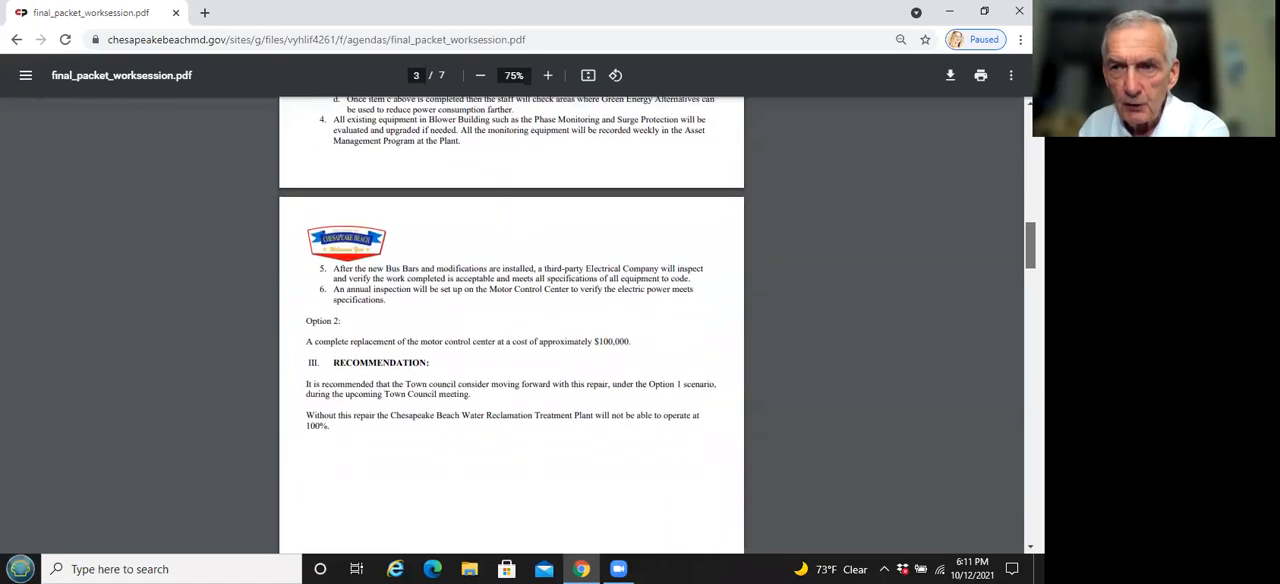
scroll(down, 3)
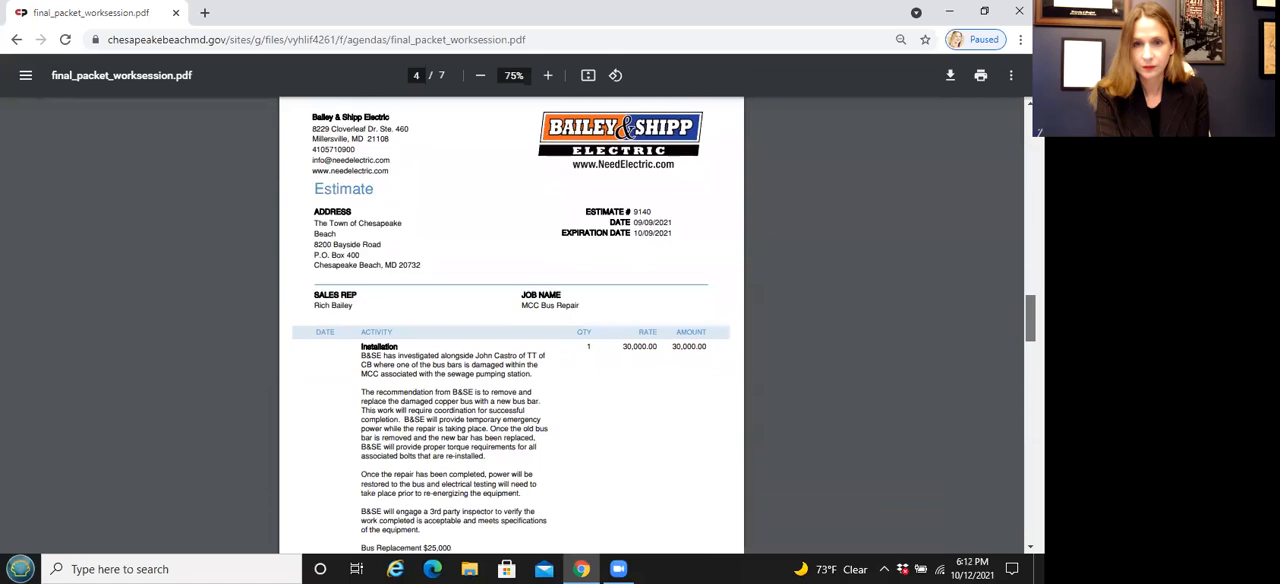
scroll(down, 3)
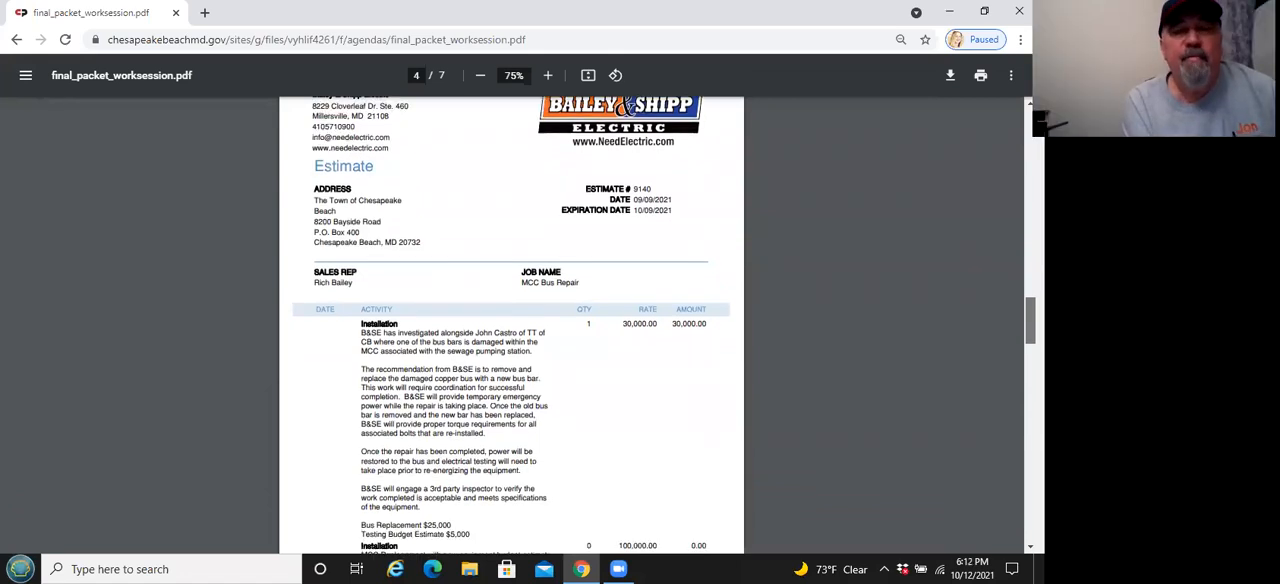
scroll(up, 3)
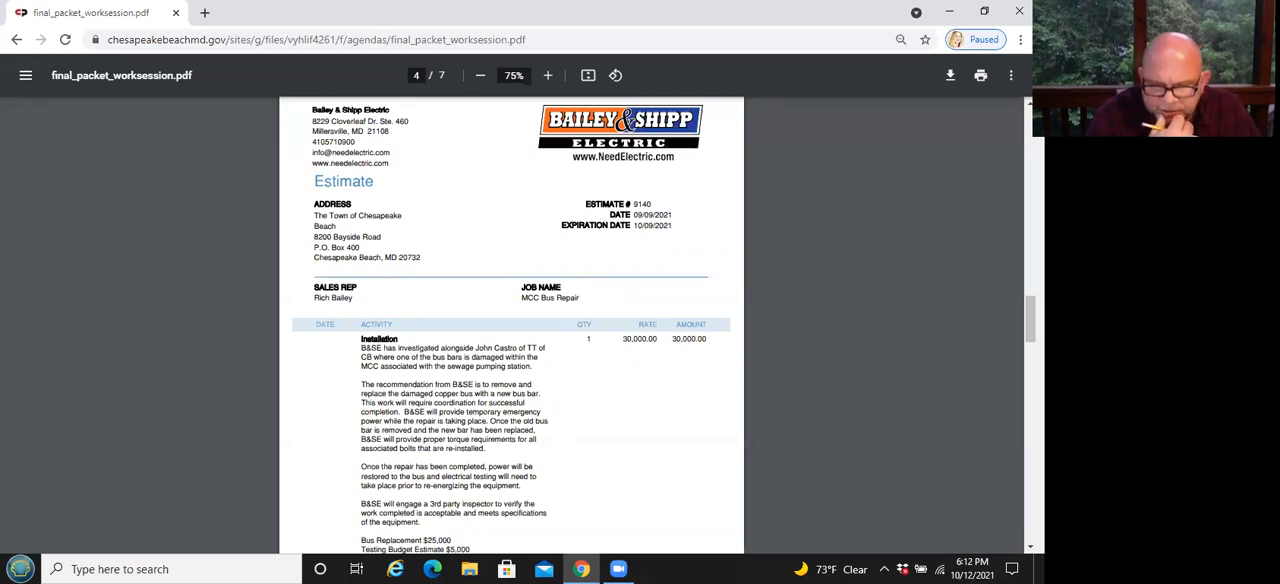
mouse_move(1010, 332)
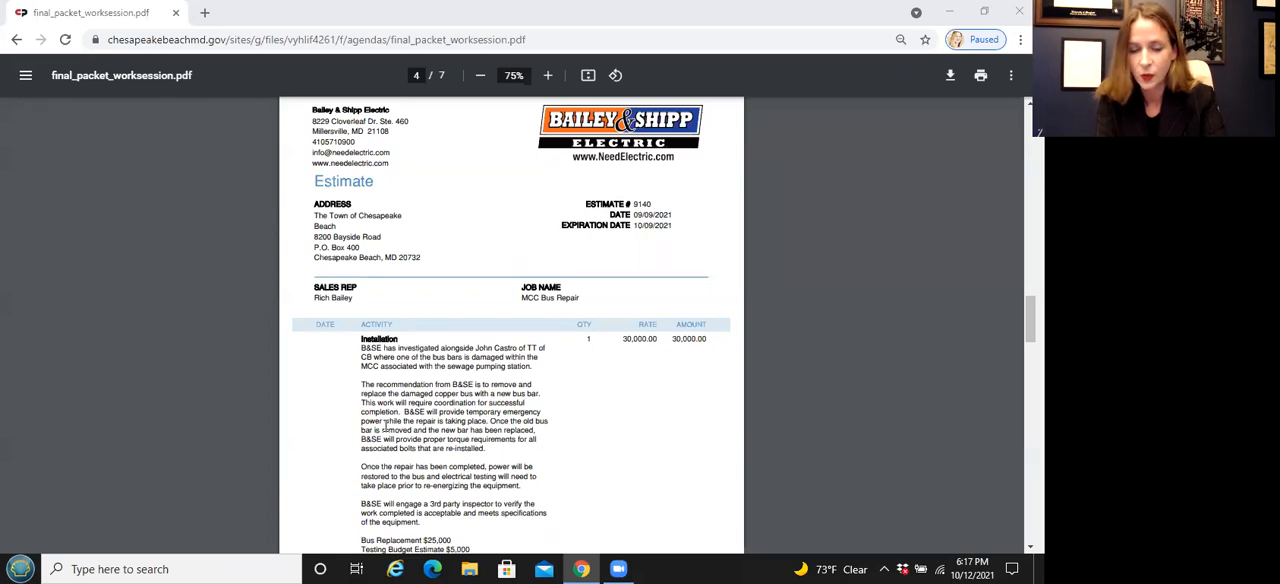
mouse_move(340, 470)
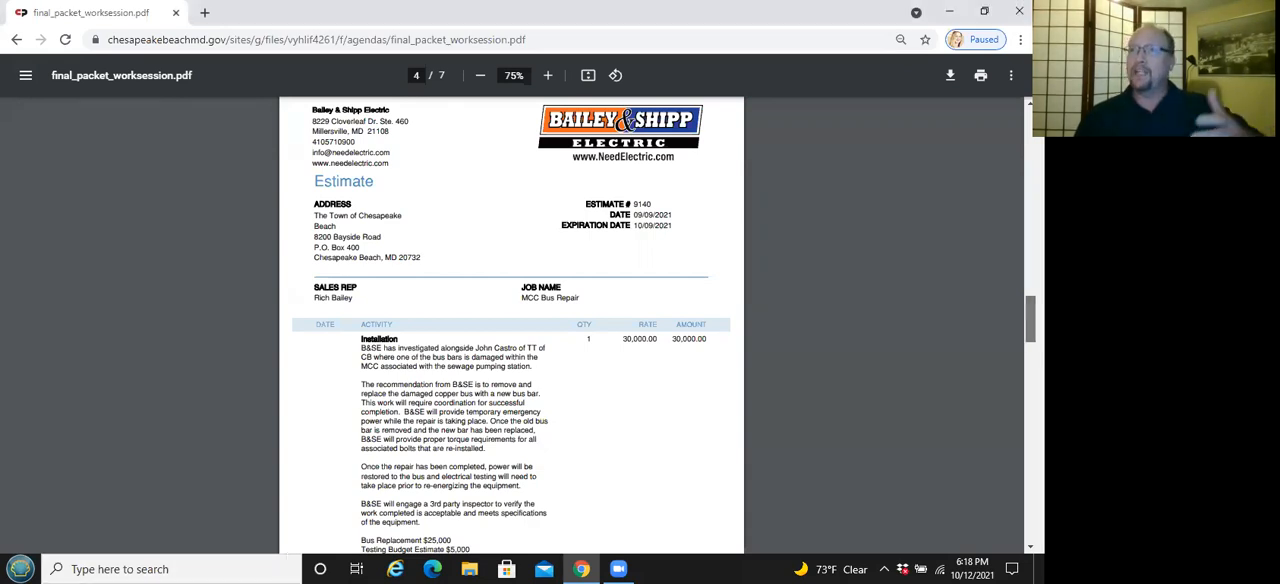
scroll(up, 3)
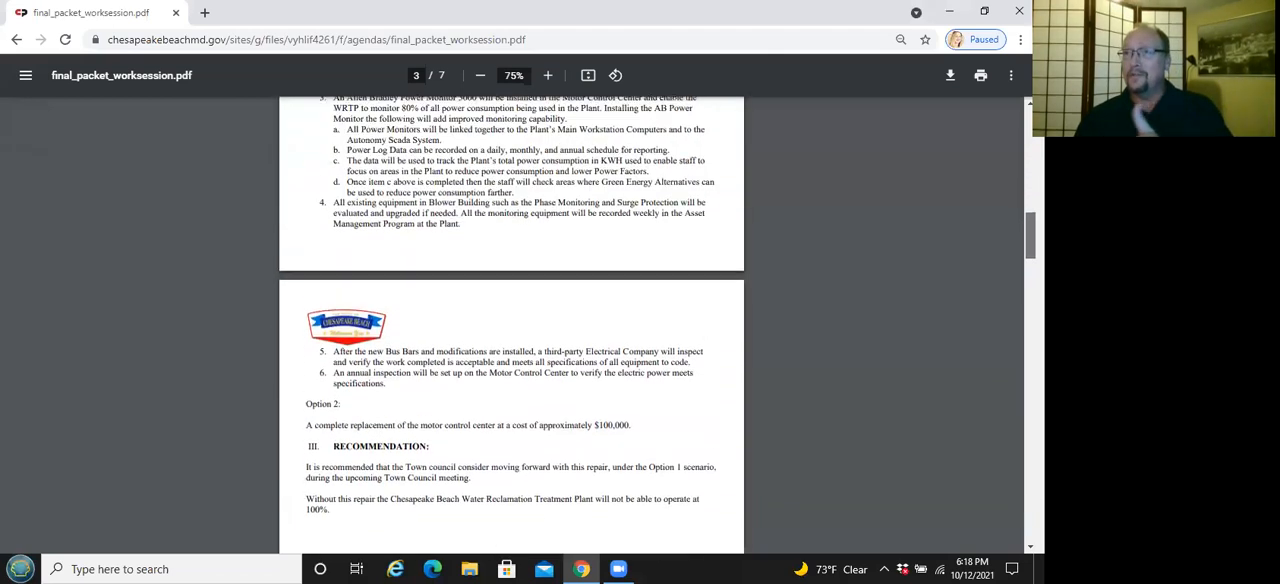
scroll(up, 3)
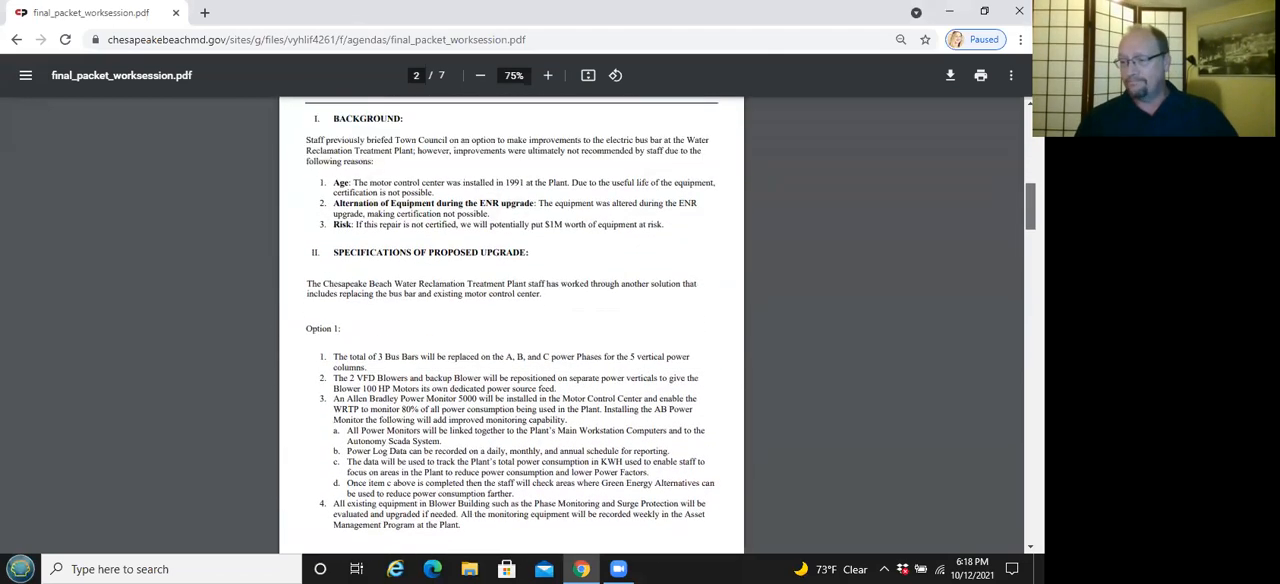
scroll(up, 3)
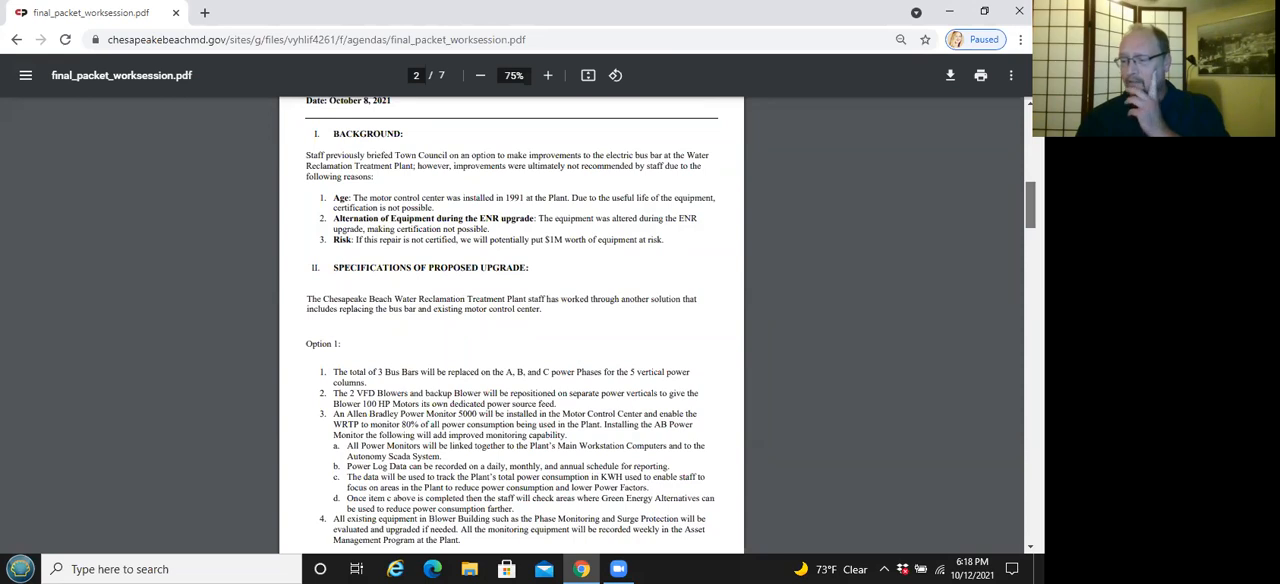
scroll(up, 3)
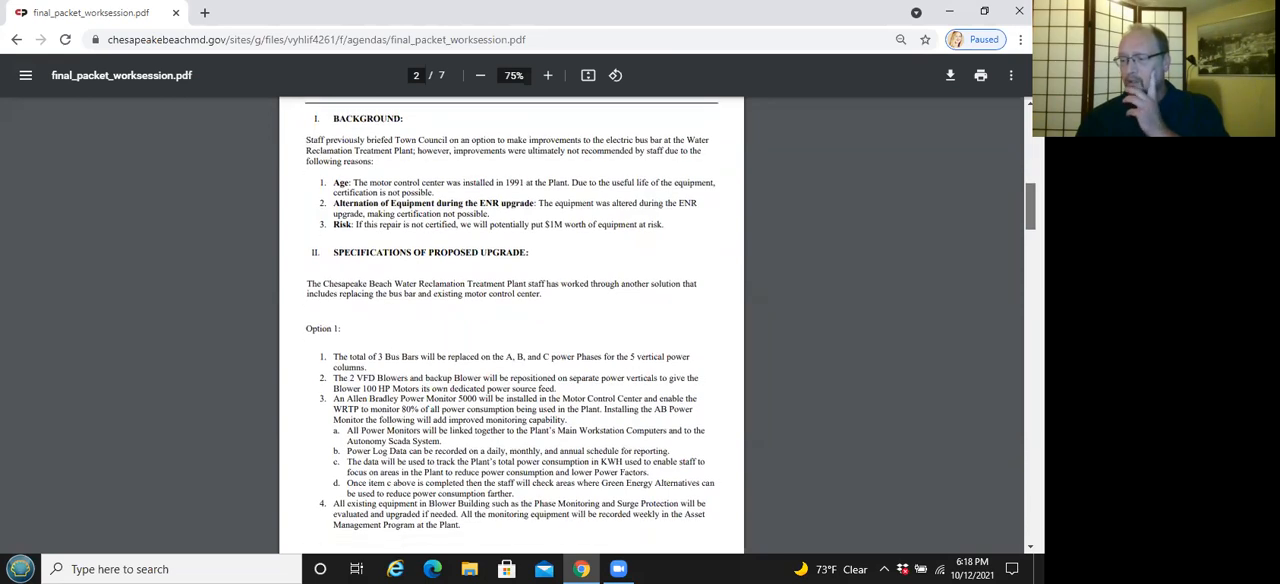
scroll(down, 3)
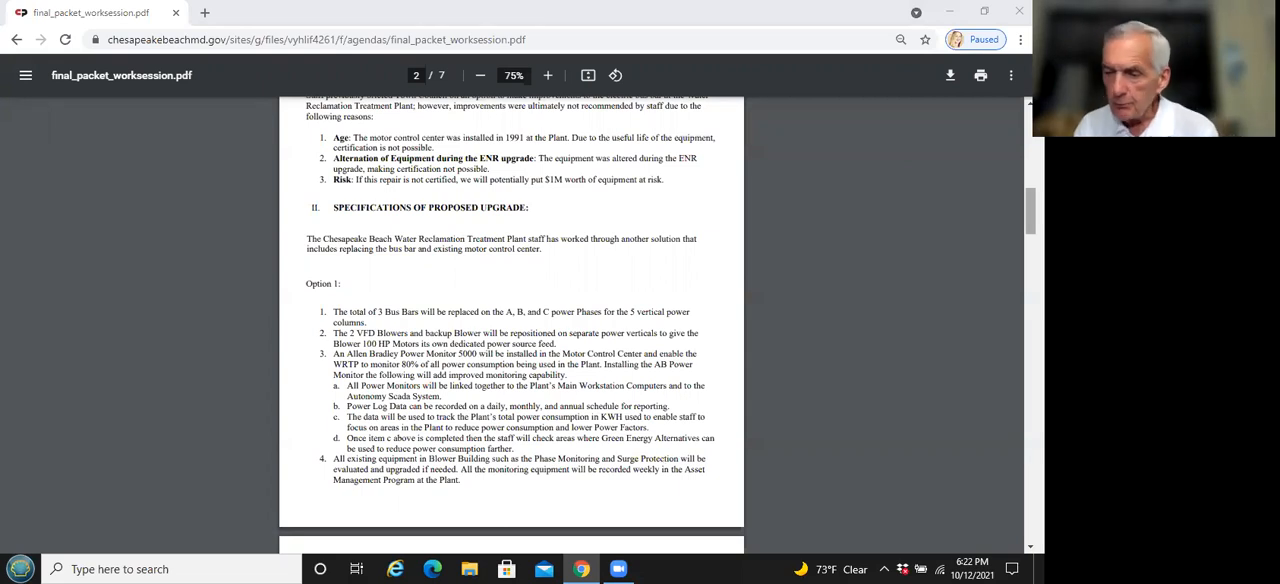
- Scroll page 6 to show water tower Options 1 and 2 and the Cost Differential heading
scroll(down, 3)
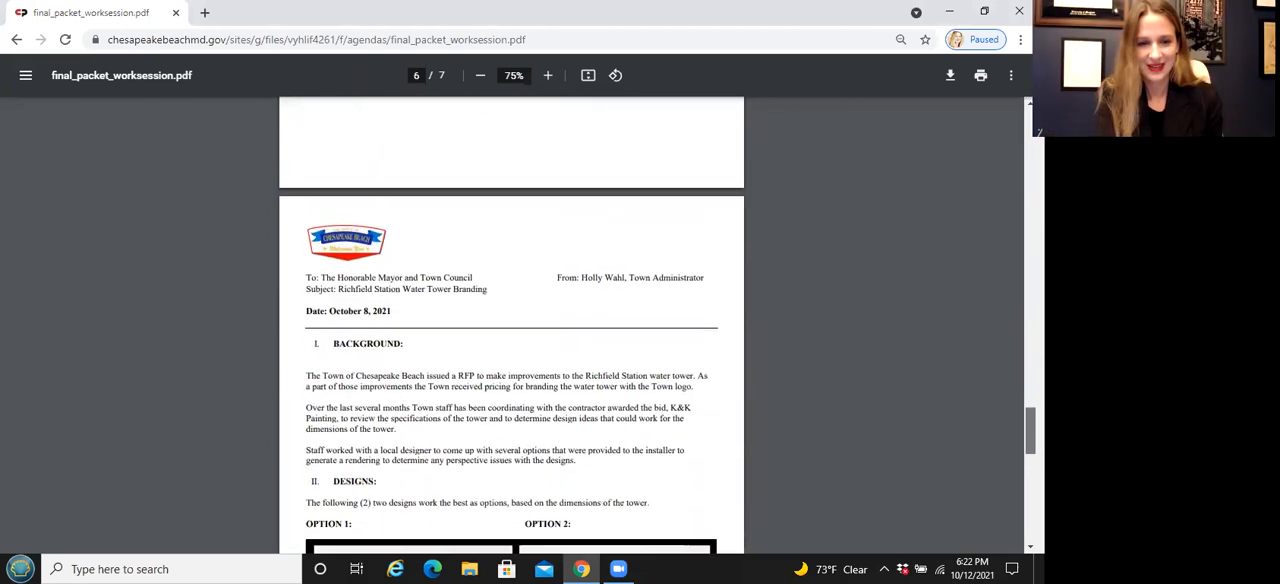
scroll(down, 3)
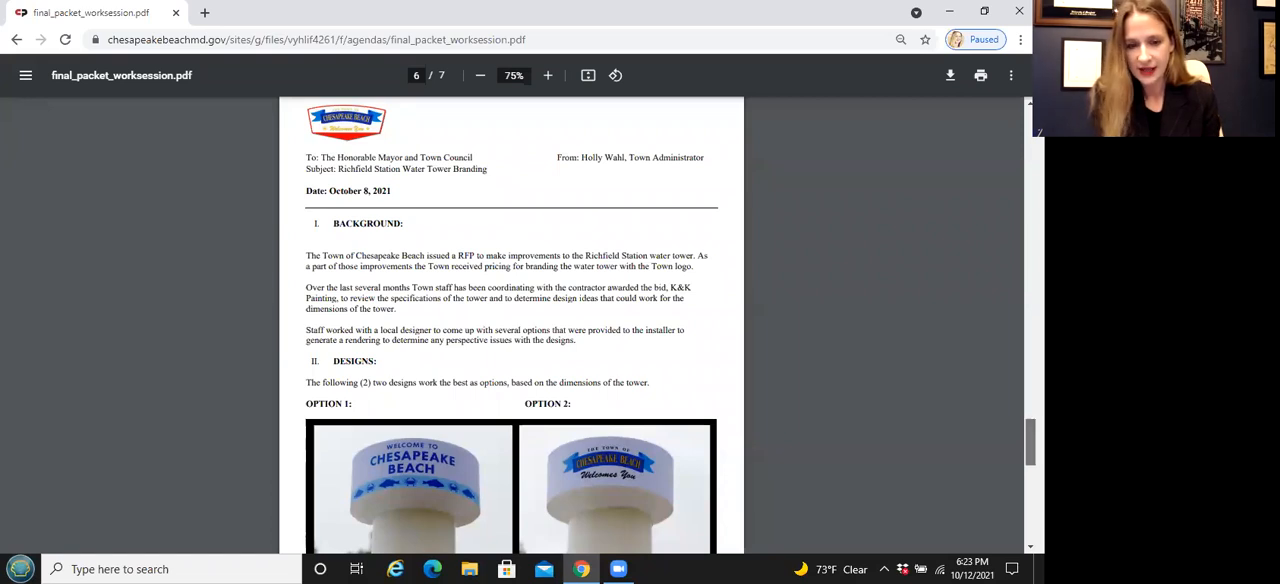
scroll(down, 3)
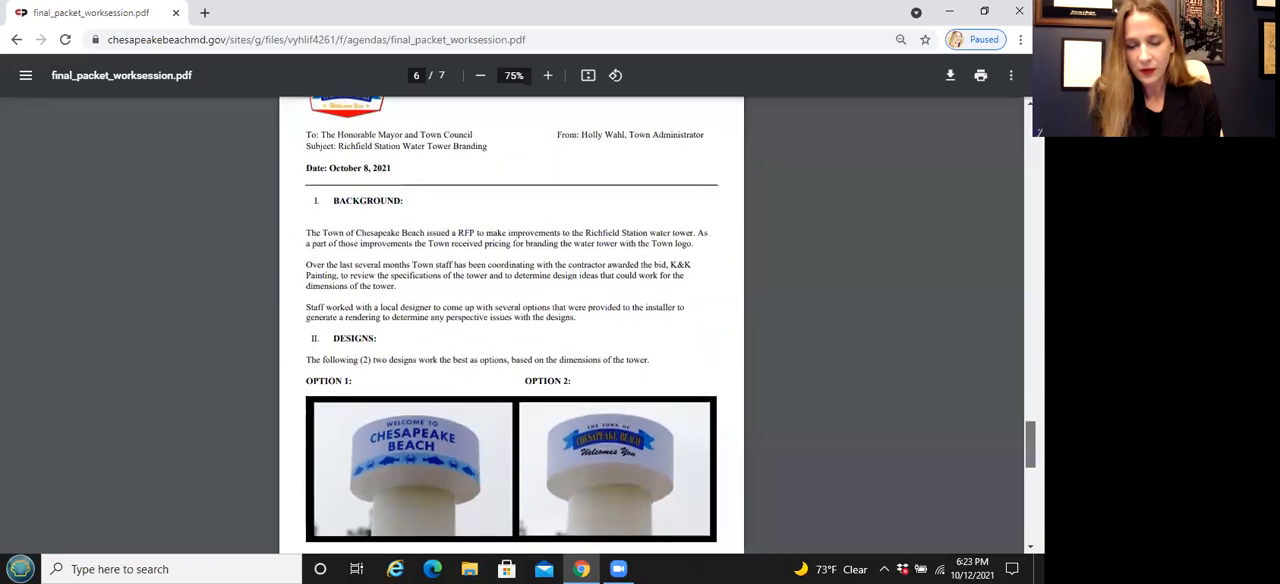
scroll(down, 3)
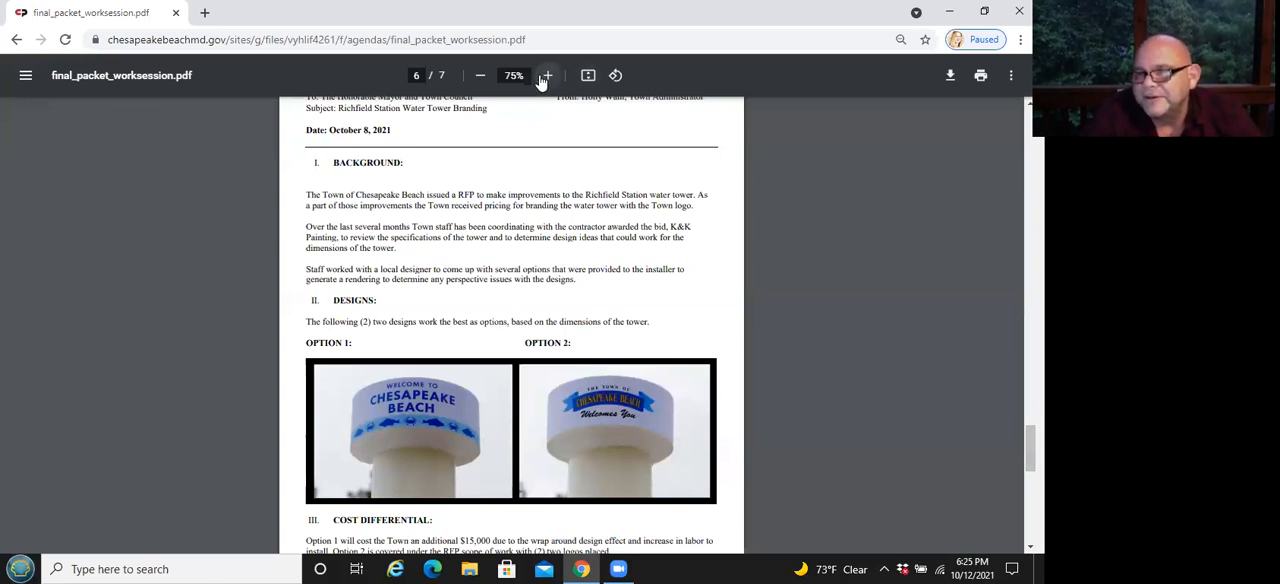
click(548, 76)
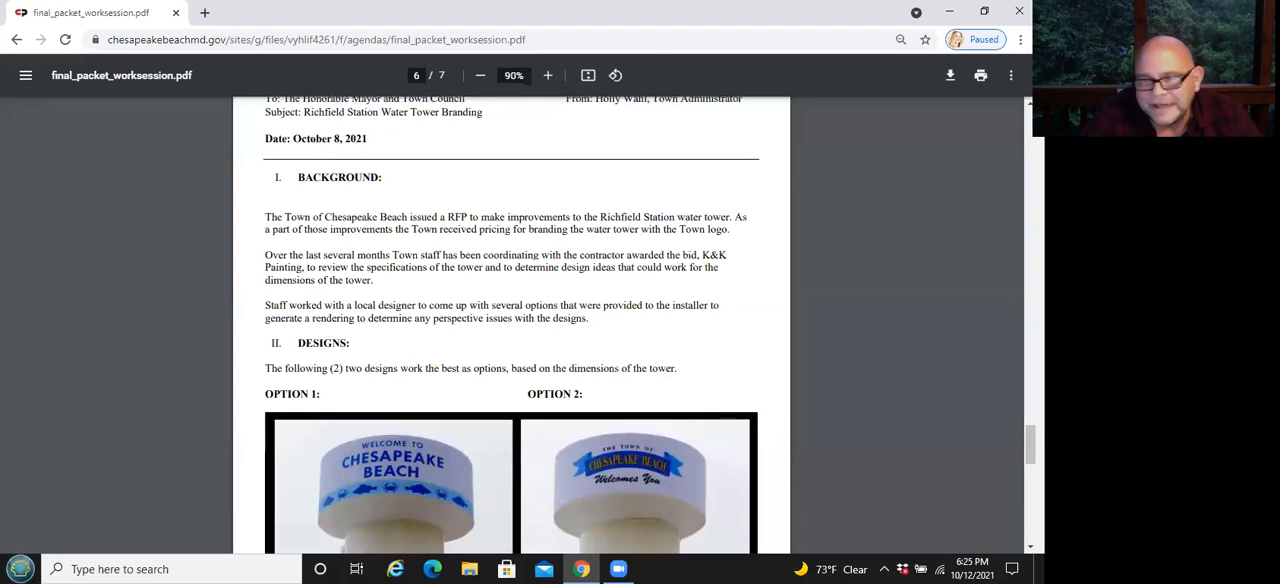
scroll(down, 3)
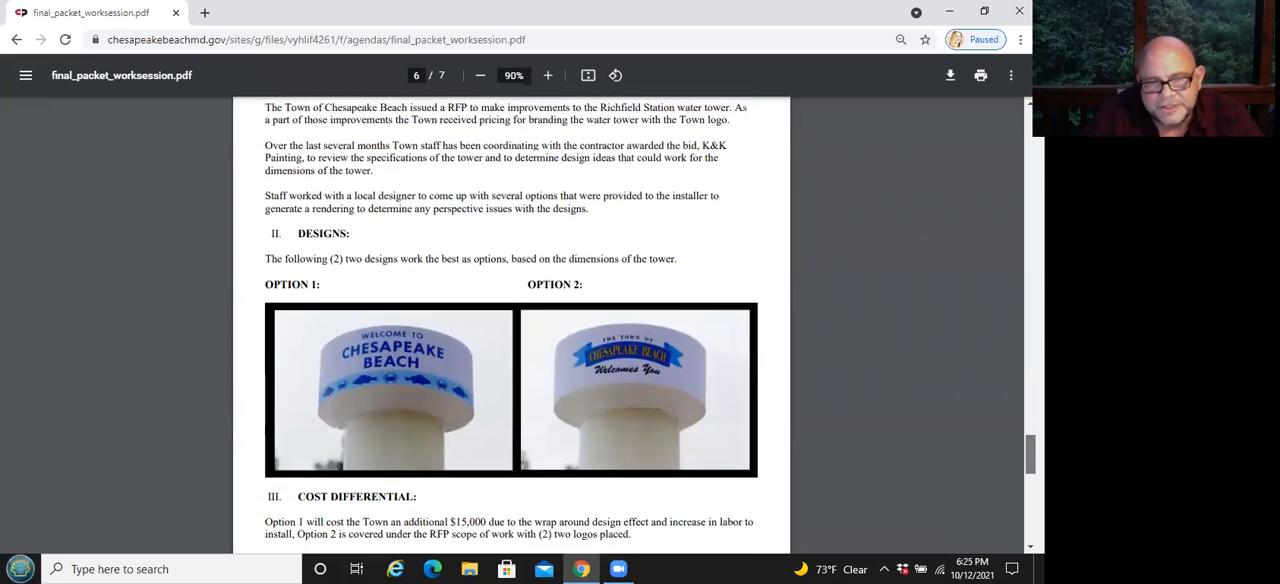
scroll(down, 3)
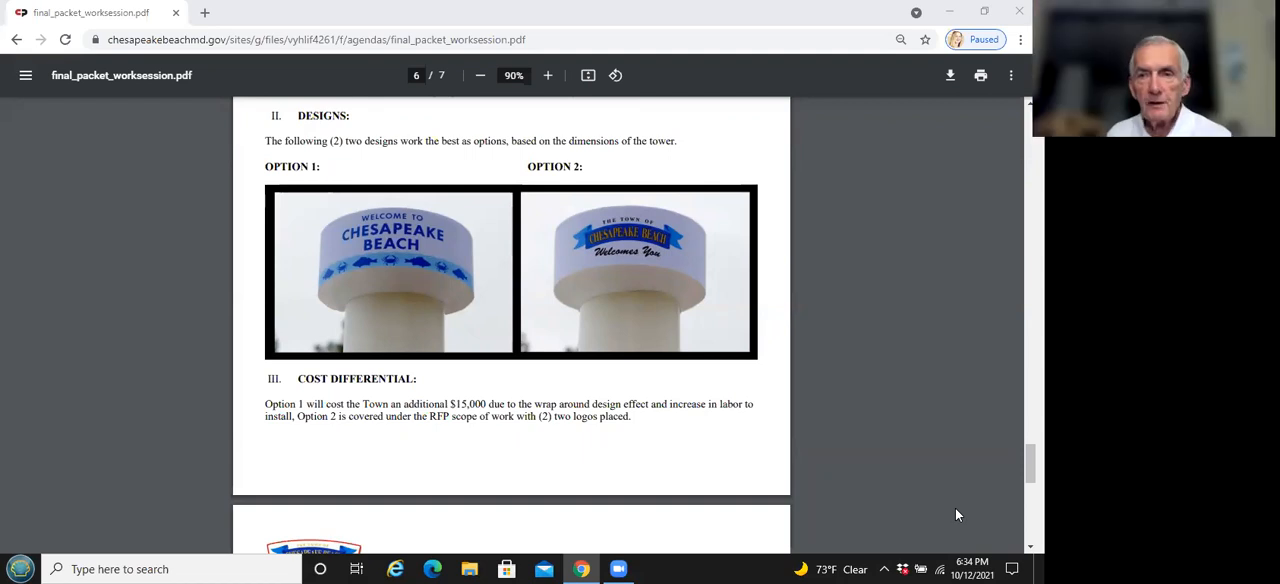
mouse_move(672, 486)
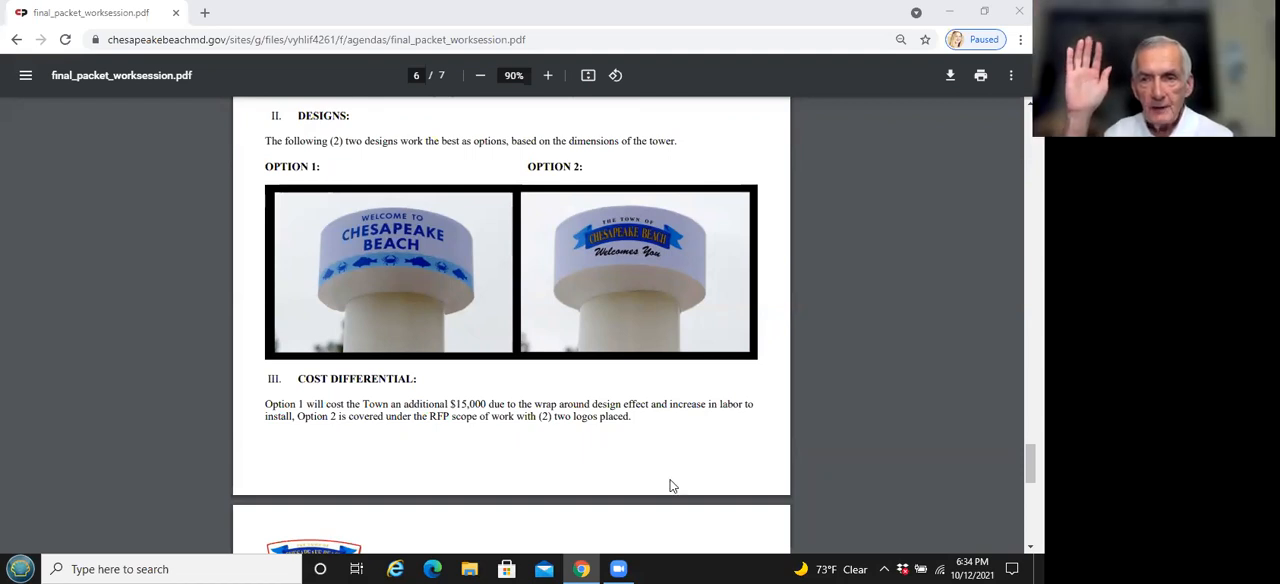